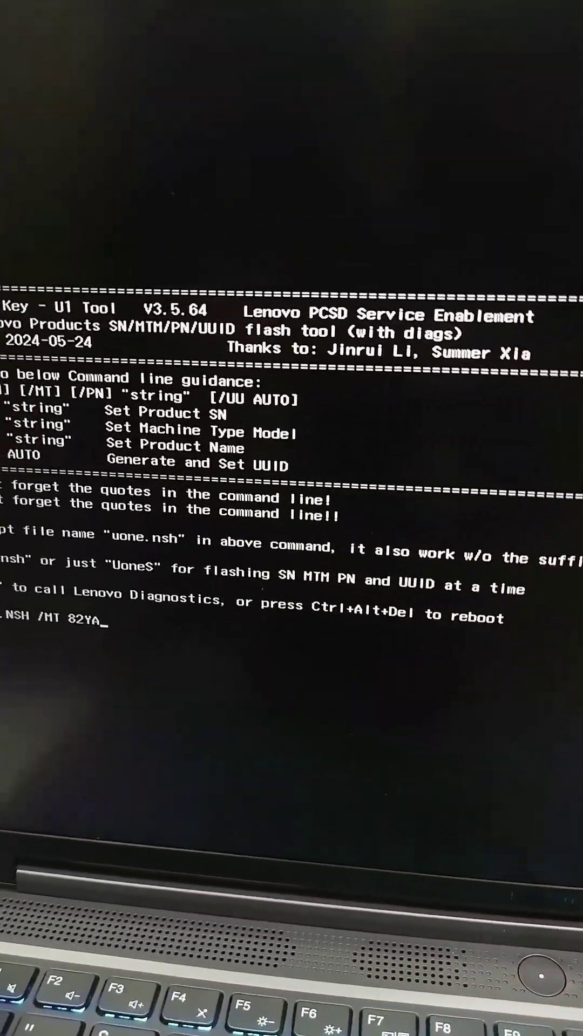
text(00)
text(UONE/NSH /)
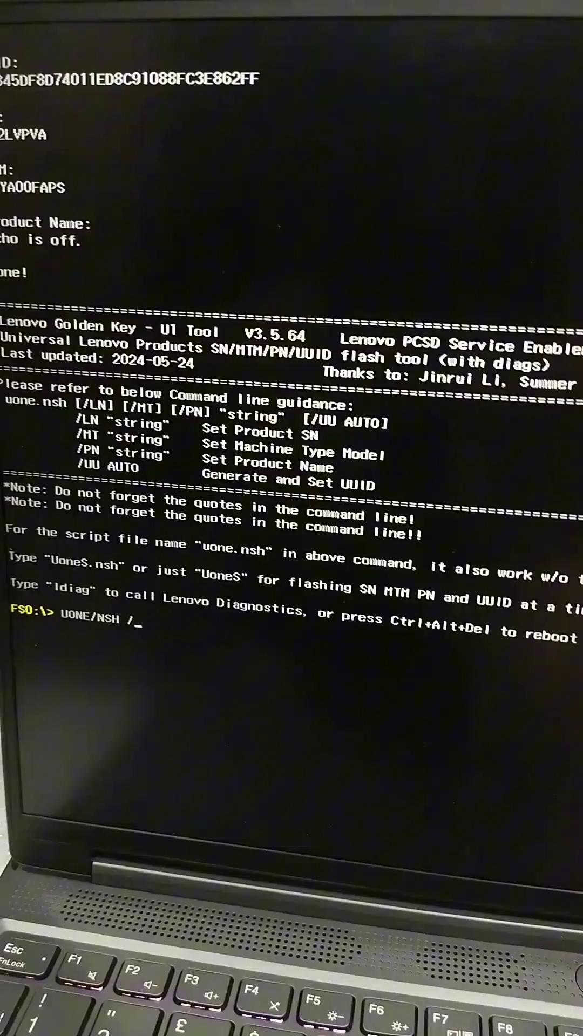
text(PN Le)
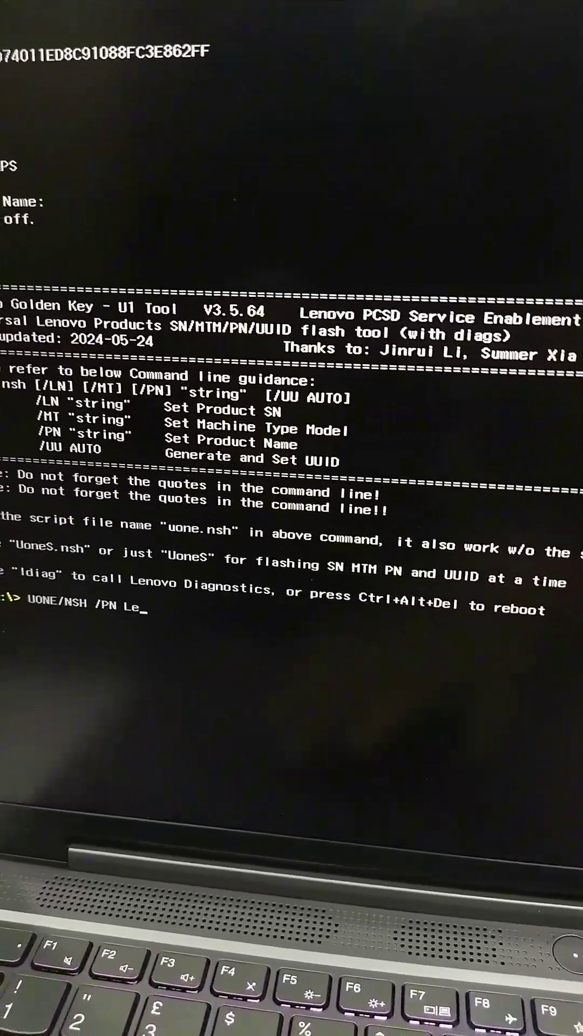
text(gion)
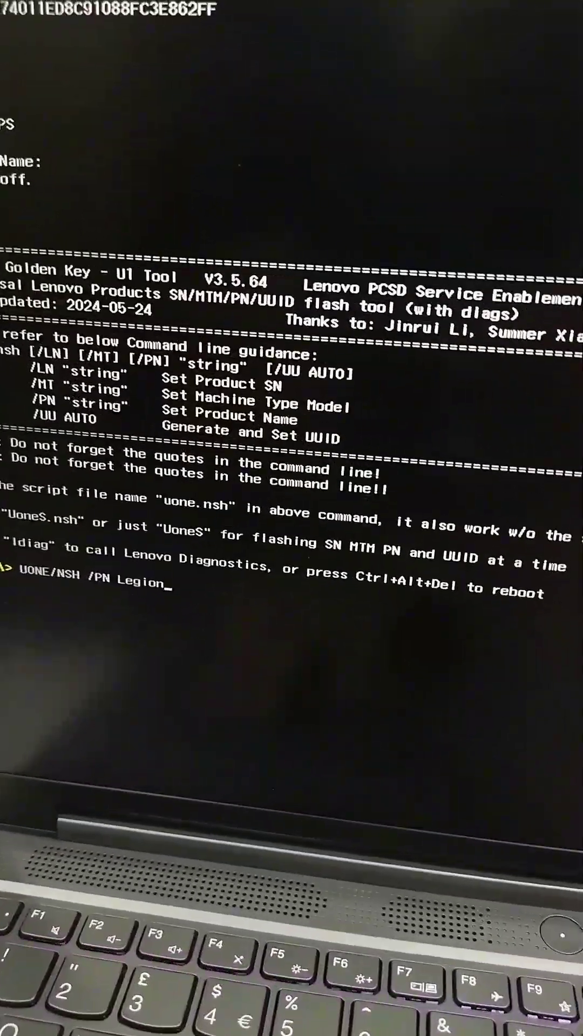
text(Slim5)
text(uone.nsh /pn)
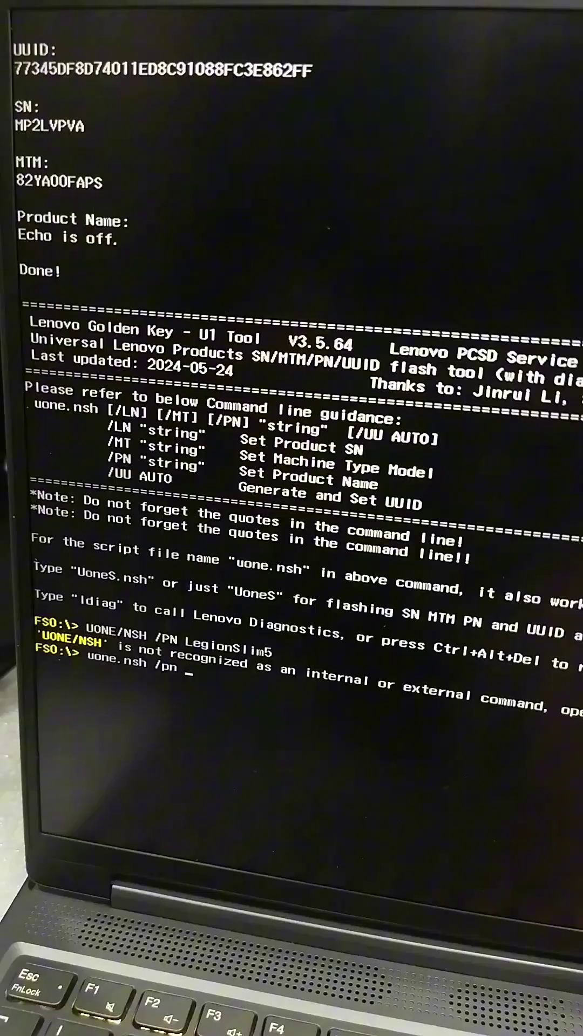
text(Lenovo)
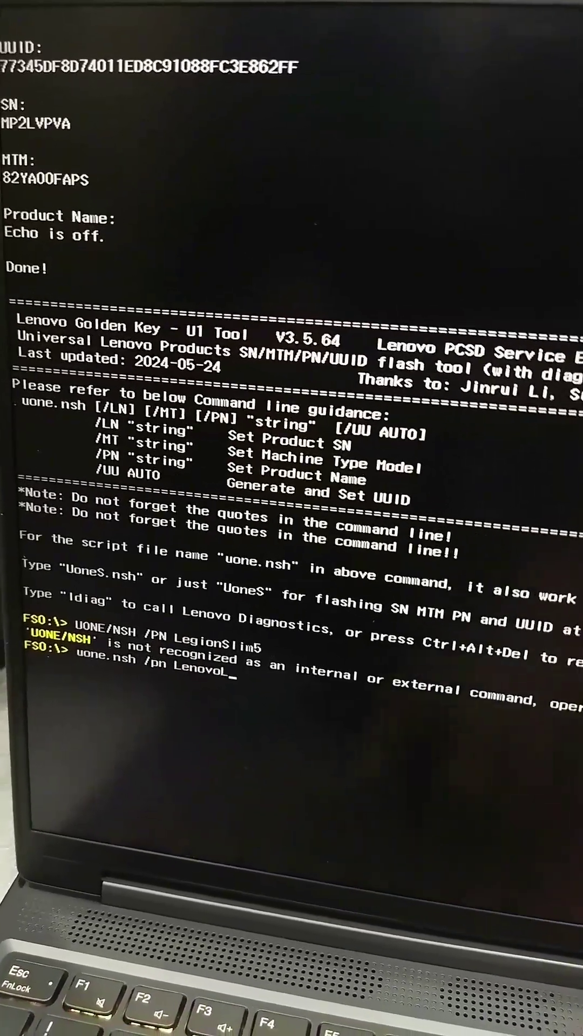
text(Legion)
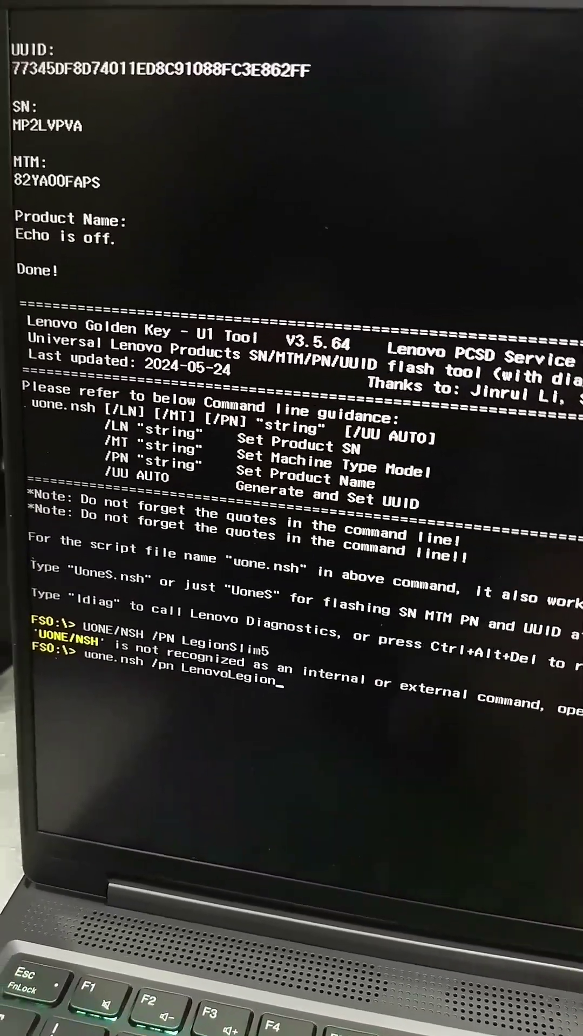